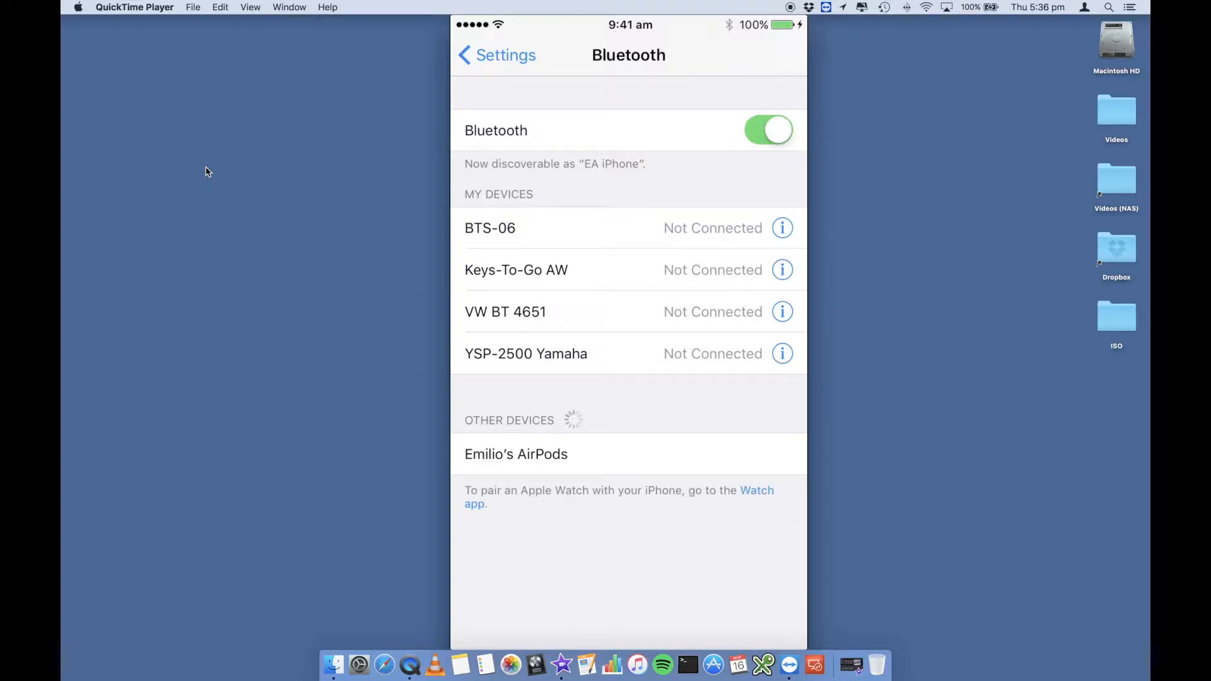
mouse_move(429, 385)
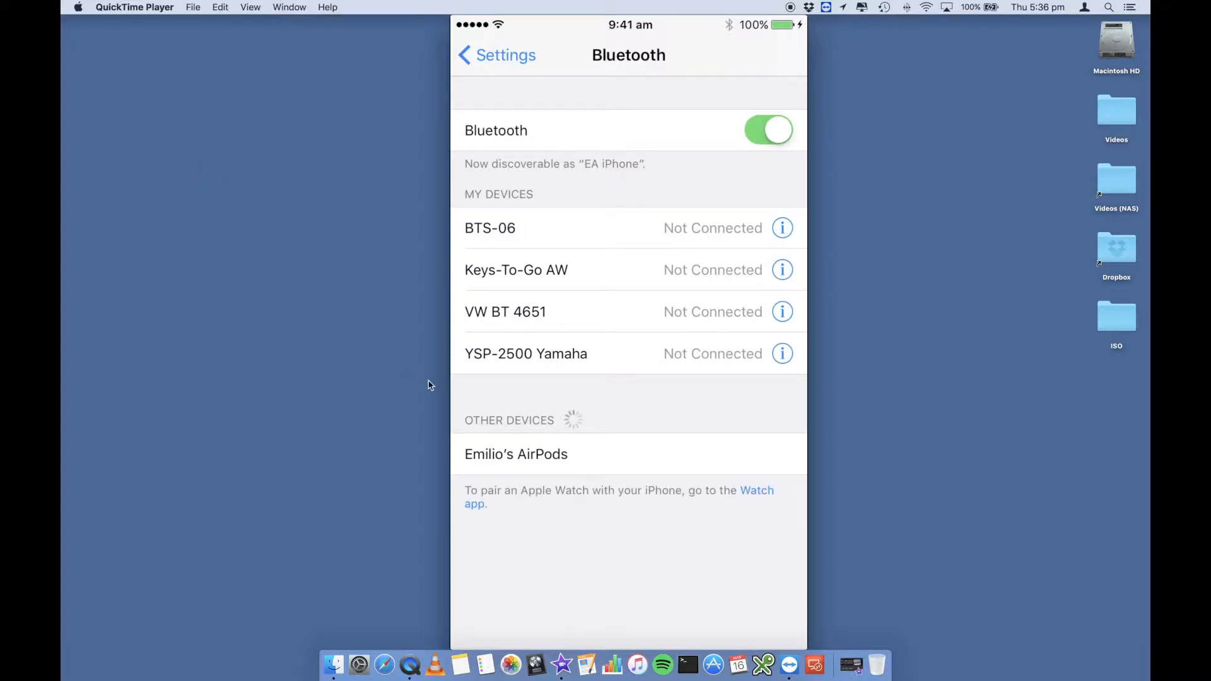
mouse_move(288, 368)
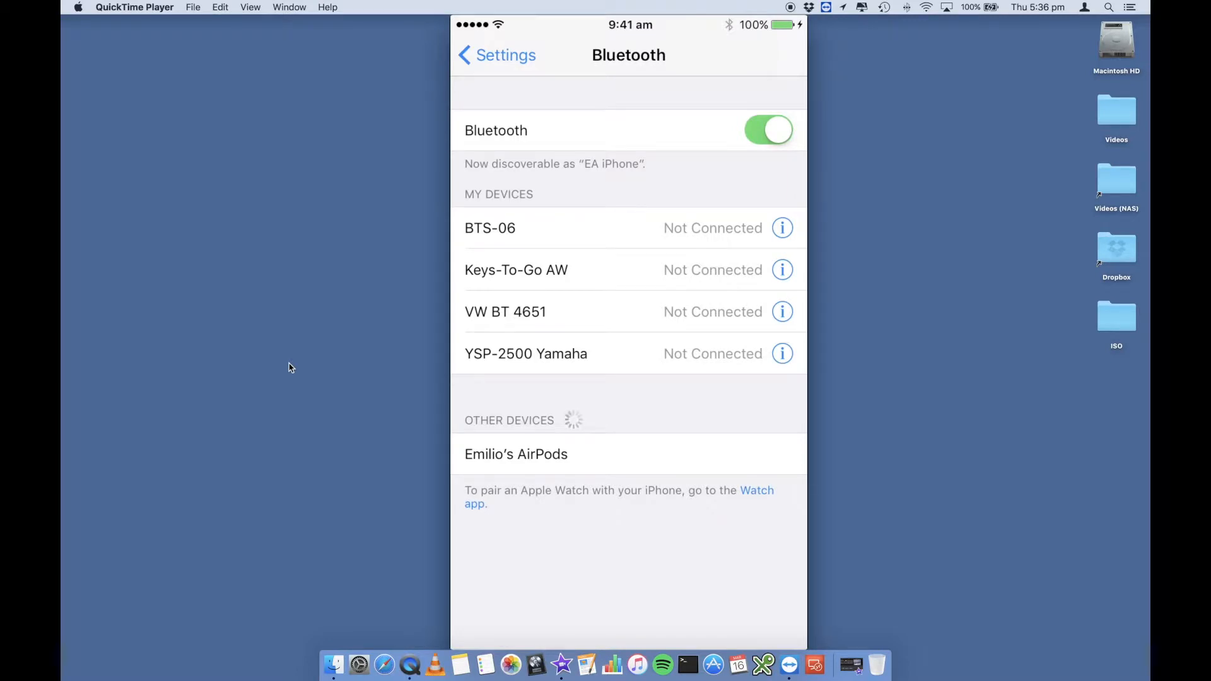
Step: Connect the nearby AirPods so both earbuds show 100% and the case 41%
left_click(516, 454)
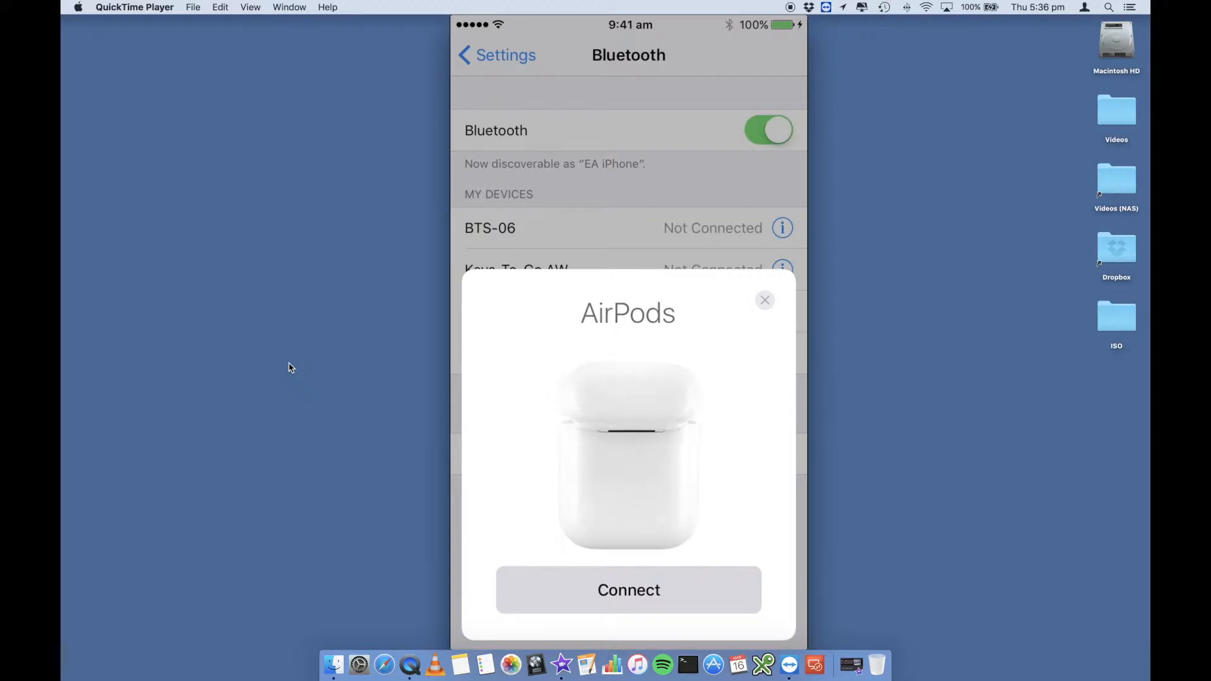
left_click(629, 589)
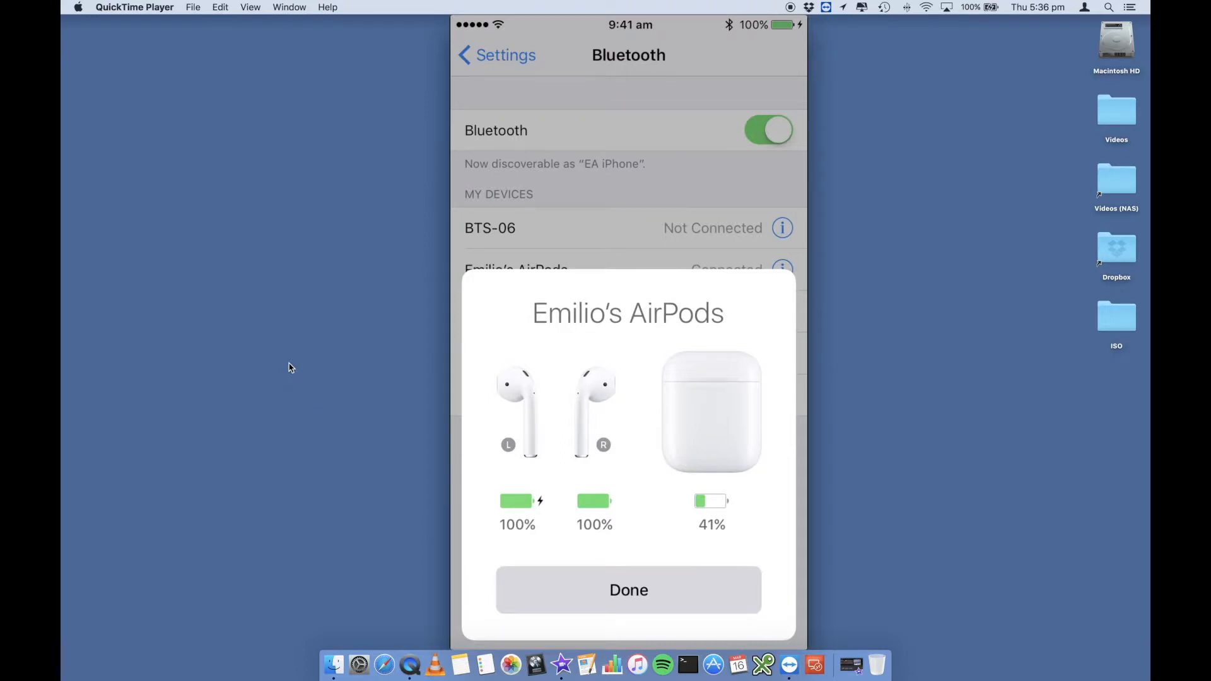
Step: Dismiss the AirPods battery card so they show Connected under My Devices
left_click(629, 590)
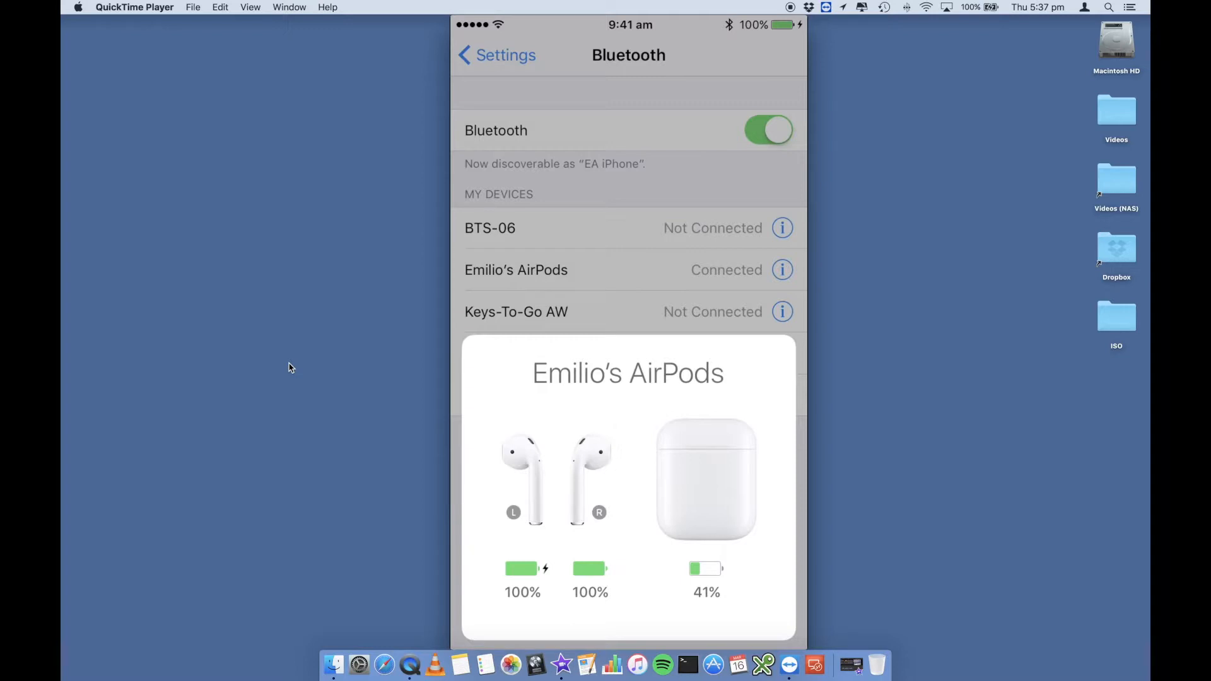
mouse_move(301, 487)
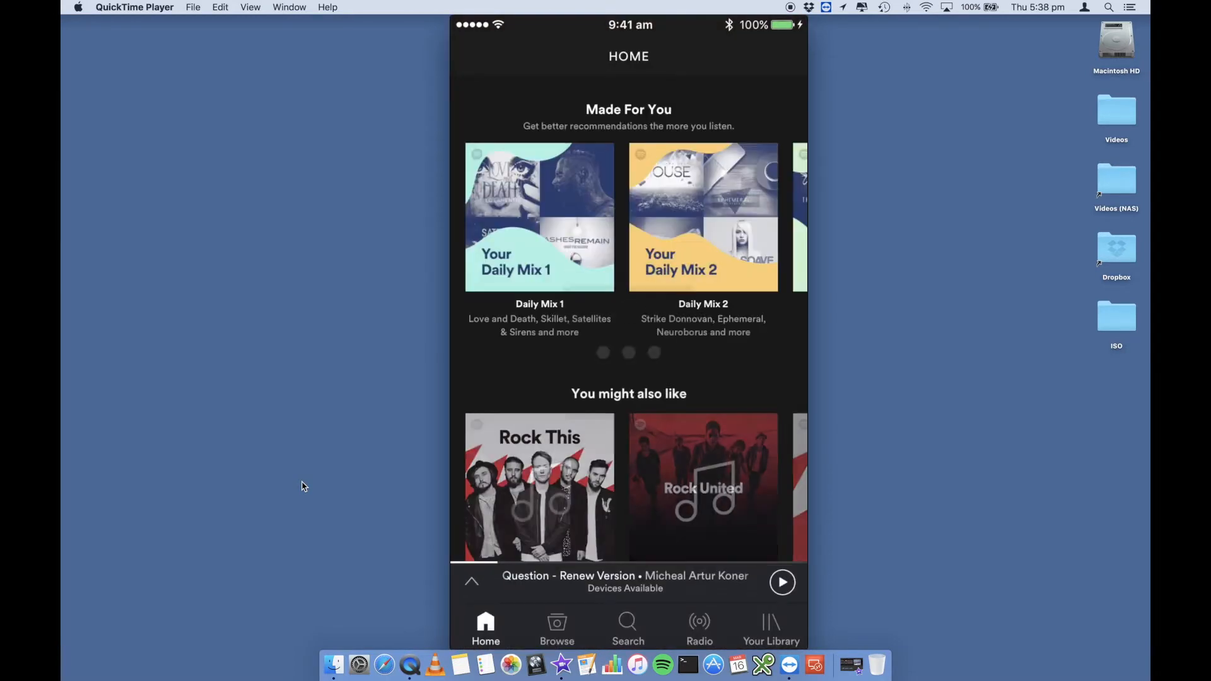
Step: Play Your Daily Mix 1 from Made For You through the AirPods
left_click(538, 217)
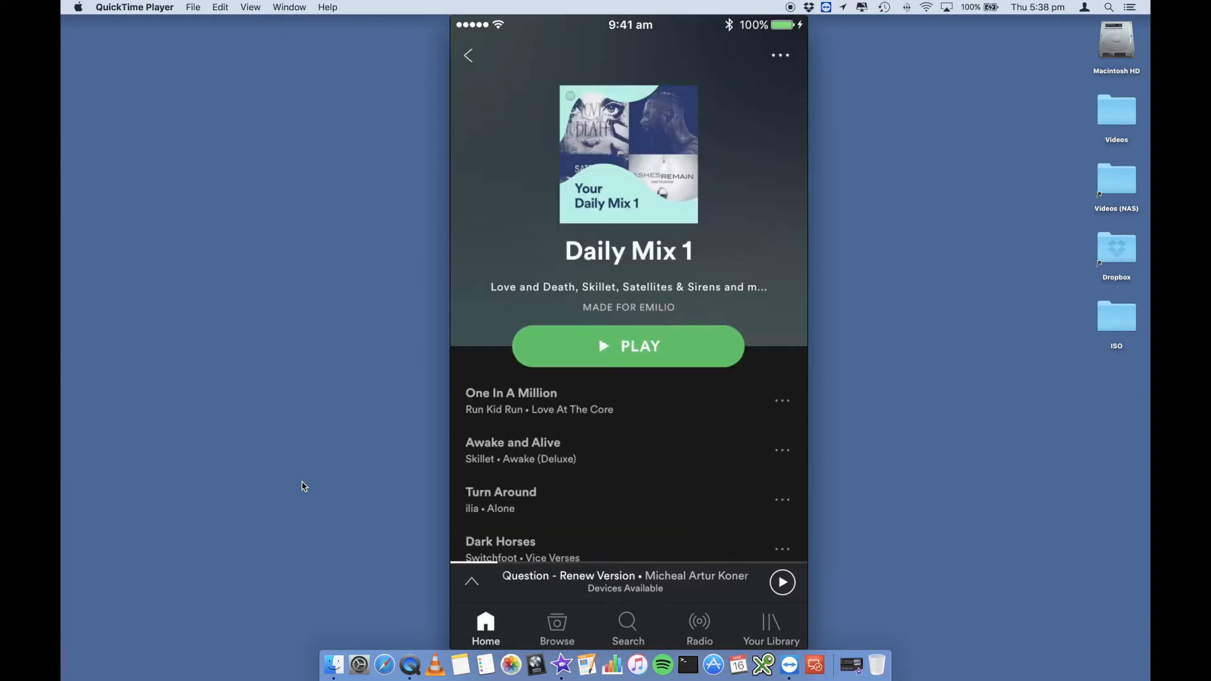
left_click(628, 346)
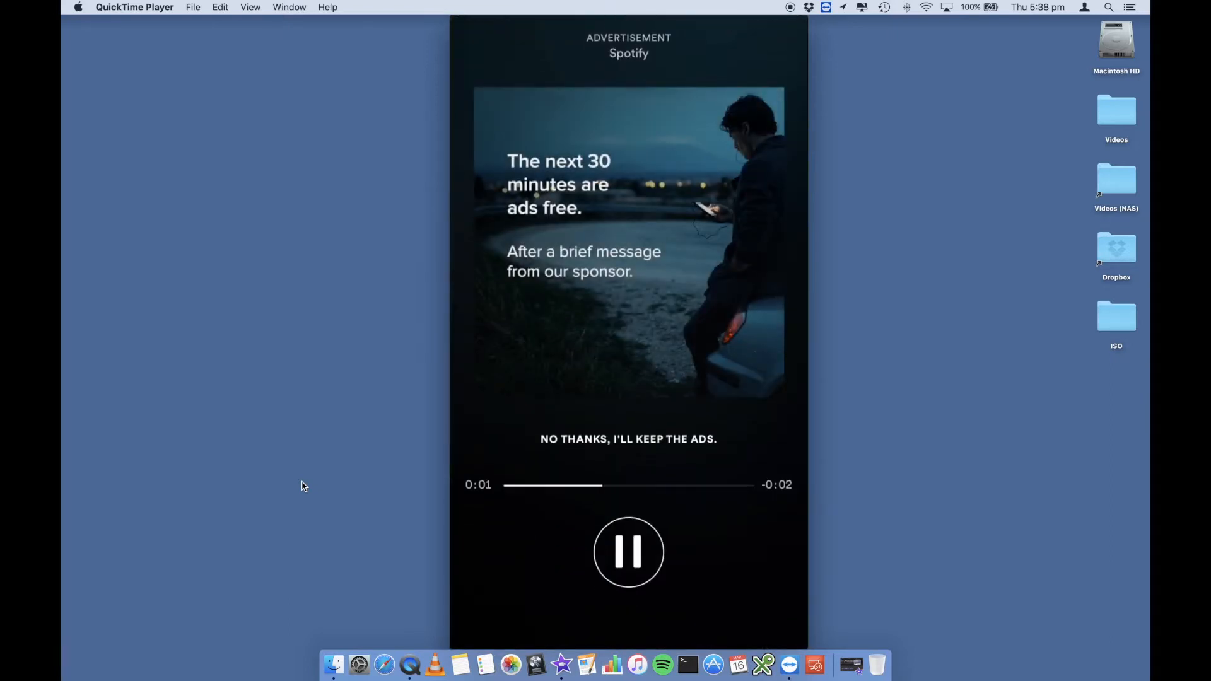